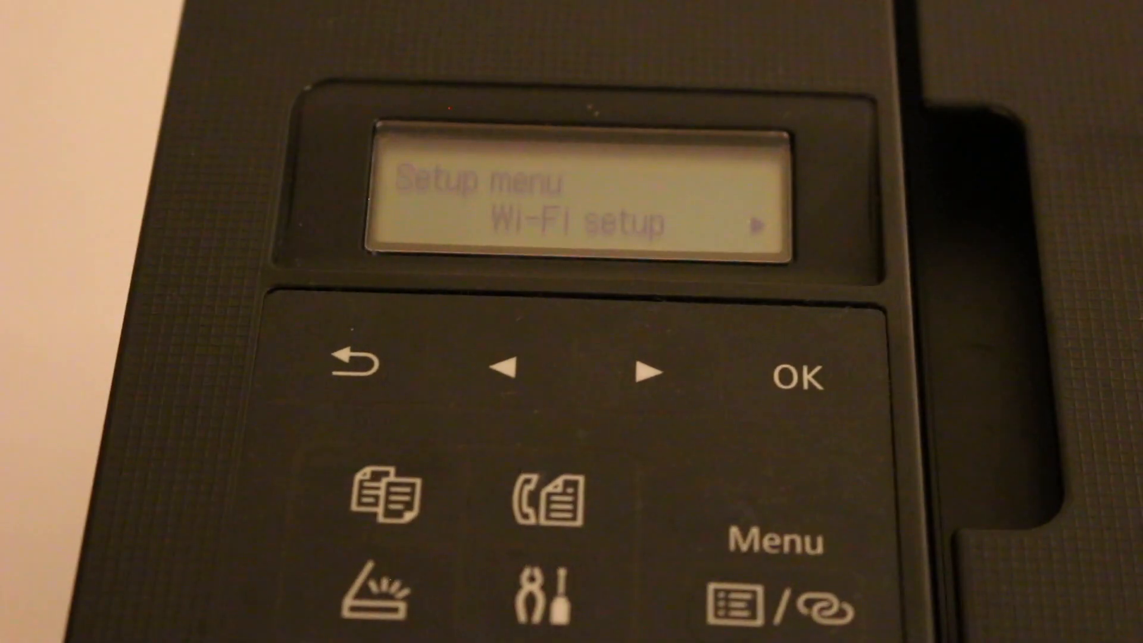
# - On the printer panel, navigate Setup menu to LAN settings and open Wi-Fi options
pyautogui.click(799, 378)
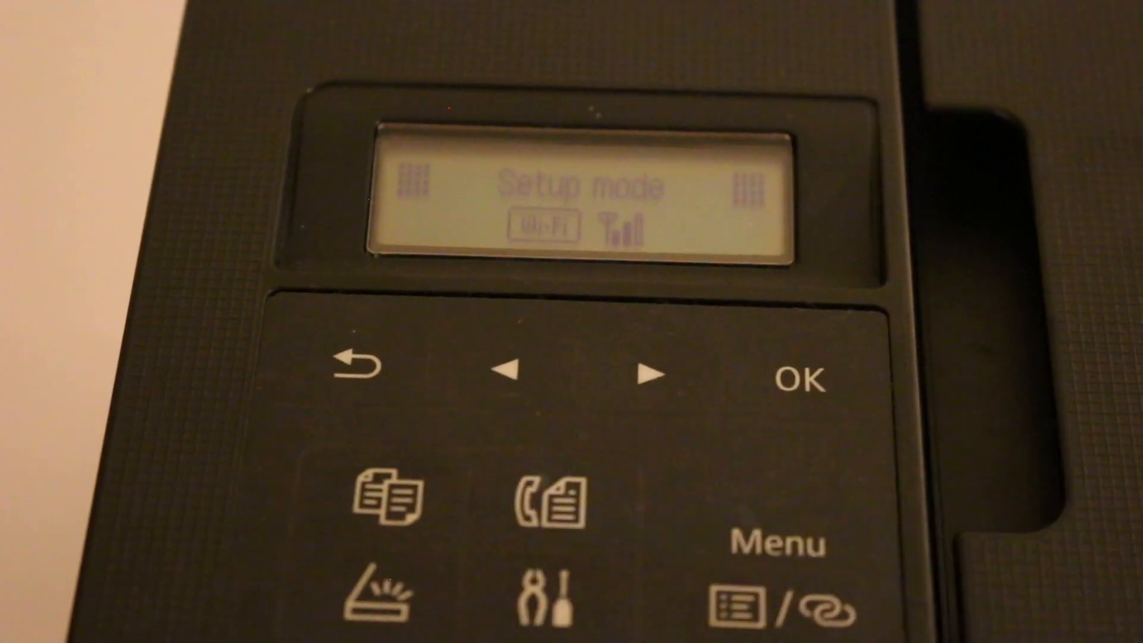
pyautogui.click(800, 379)
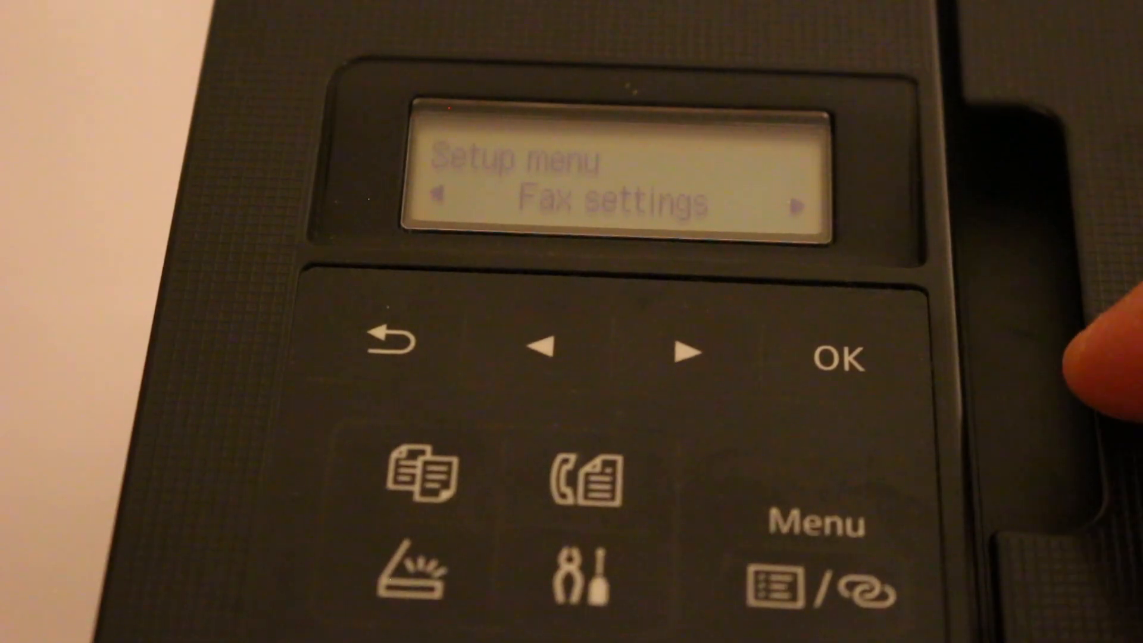
pyautogui.click(685, 354)
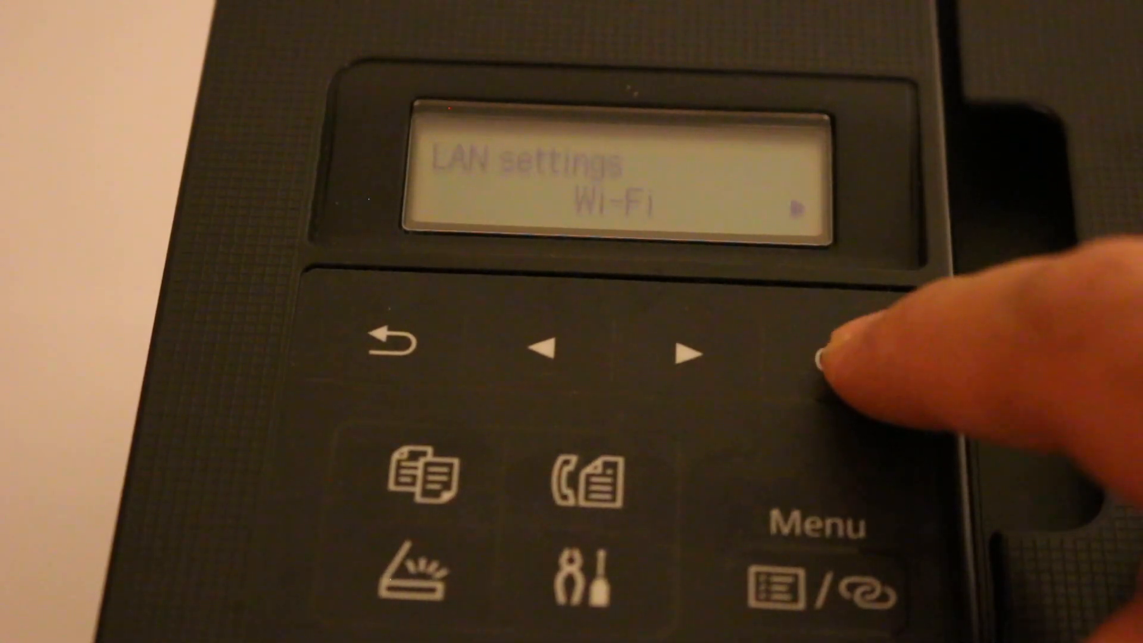
pyautogui.click(685, 356)
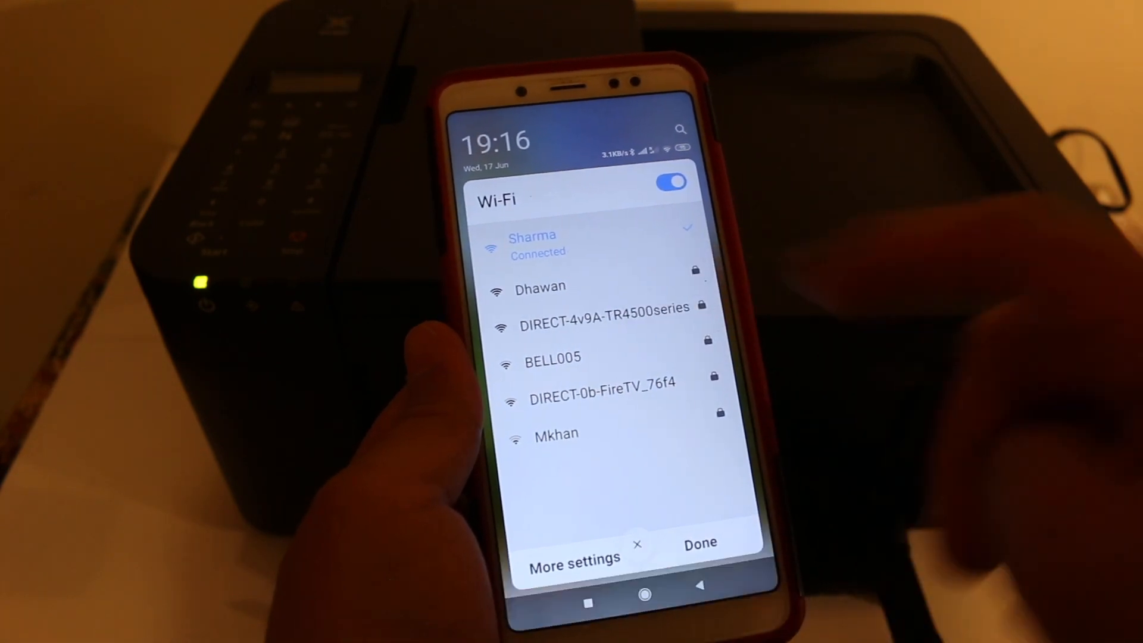
# - Join the phone to the DIRECT-4v9A-TR4500series Wi-Fi network
pyautogui.click(593, 307)
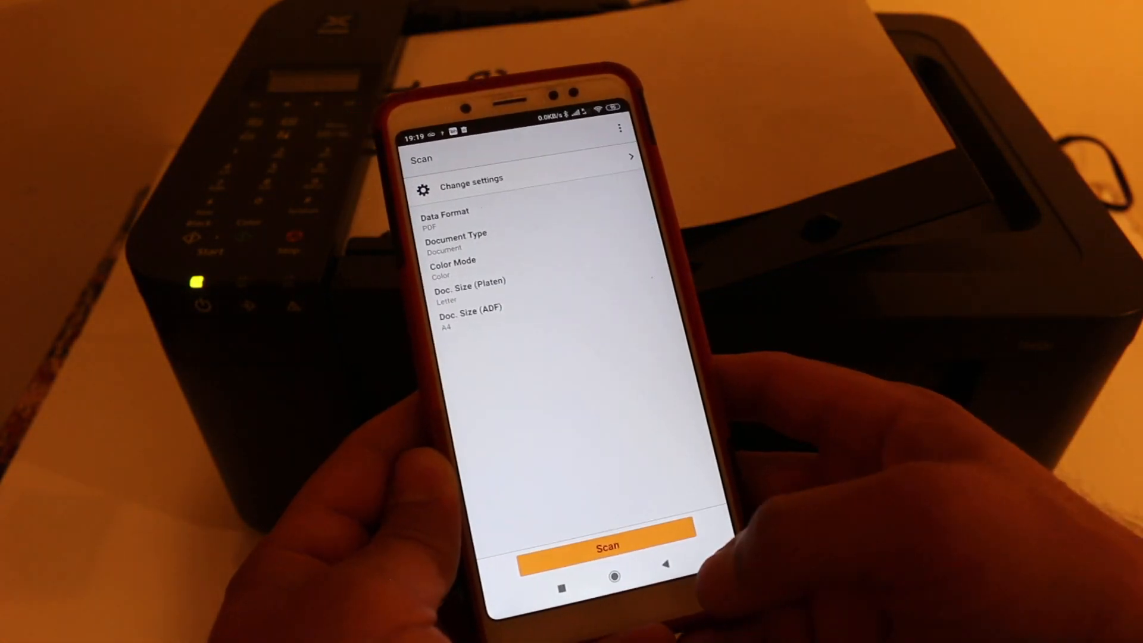
# - Start scanning the platen document with PDF format and Color mode
pyautogui.click(605, 538)
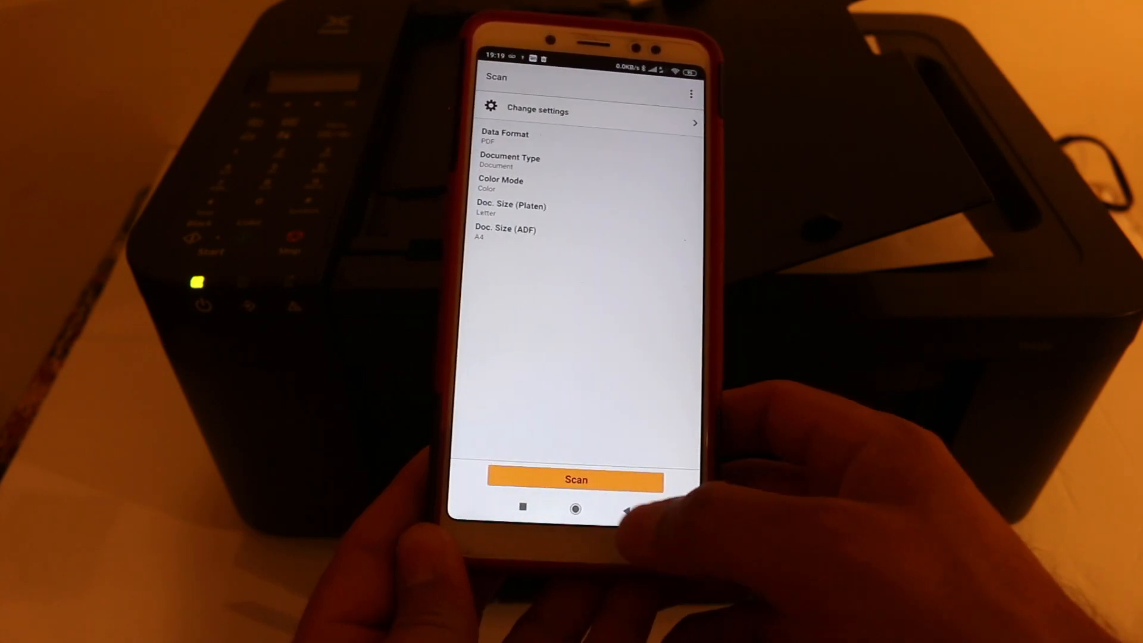
# - From the home screen, choose Document Print and open its settings list
pyautogui.click(625, 507)
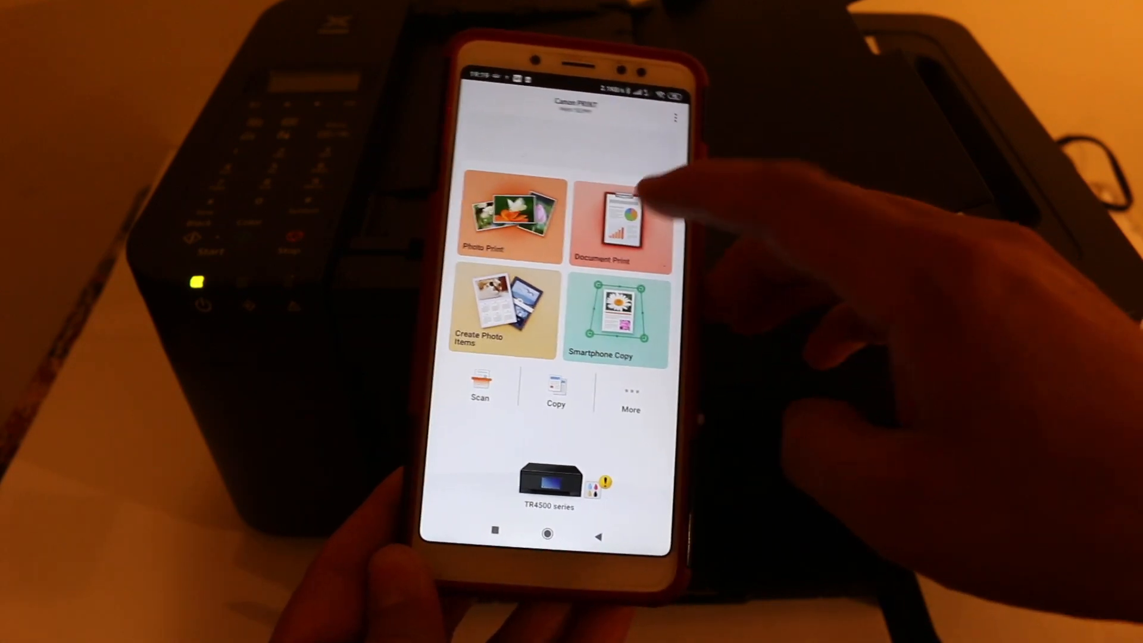
pyautogui.click(618, 222)
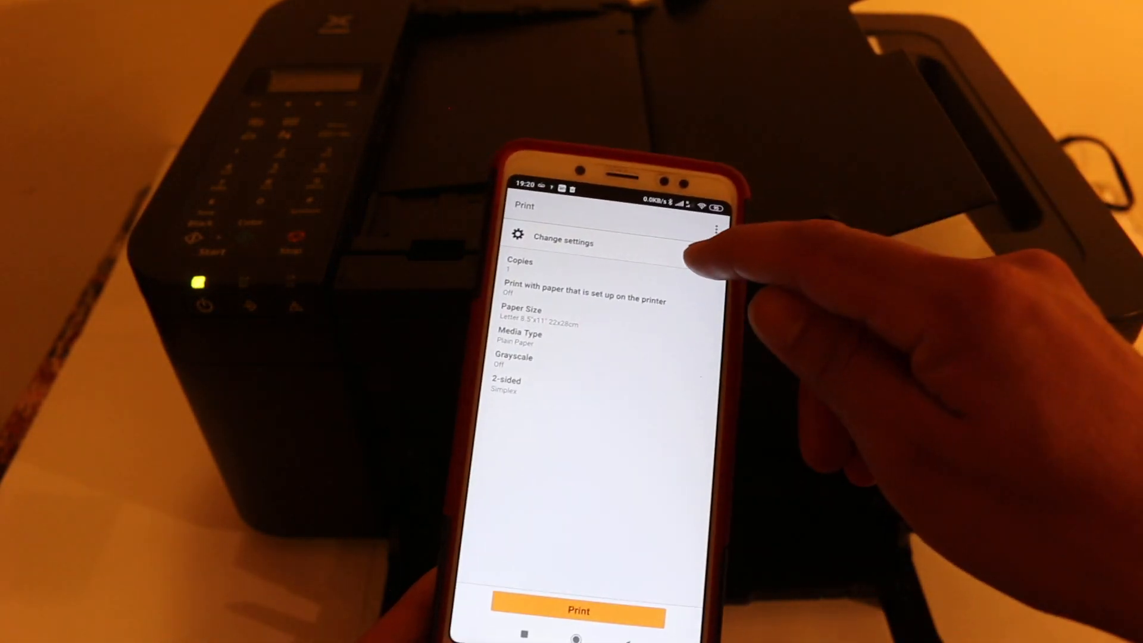
pyautogui.click(565, 243)
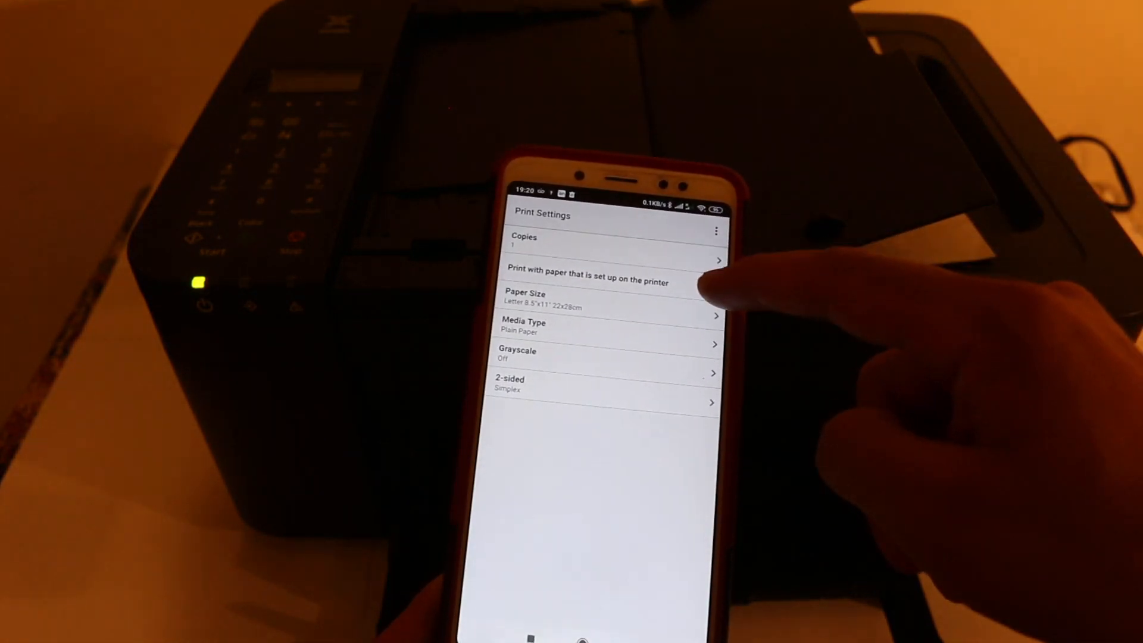